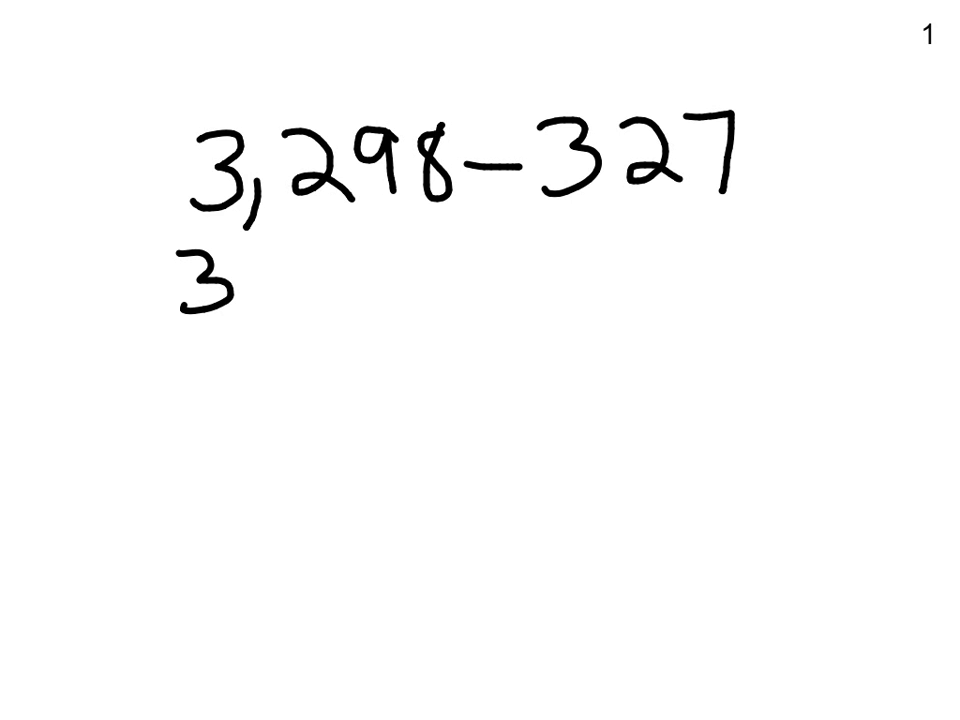
- Handwrite the rounded problem 3,300 − 300 below 3,298 − 327 and begin the estimate 3,000
{"action": "type", "text": "3,300"}
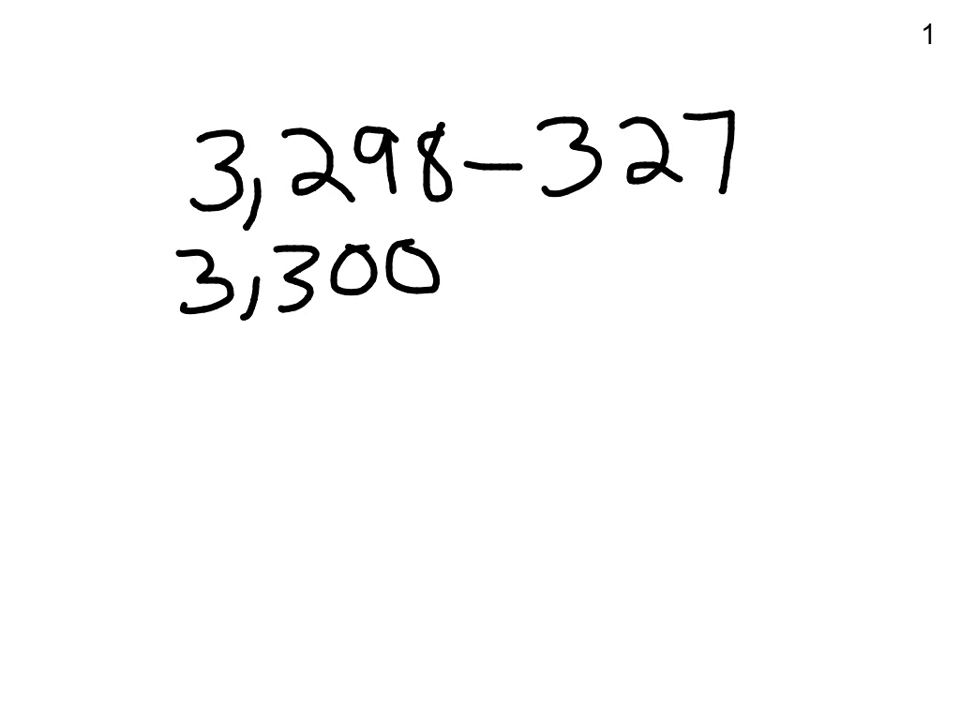
{"action": "left_click_drag", "start_coordinate": [450, 272], "coordinate": [500, 272]}
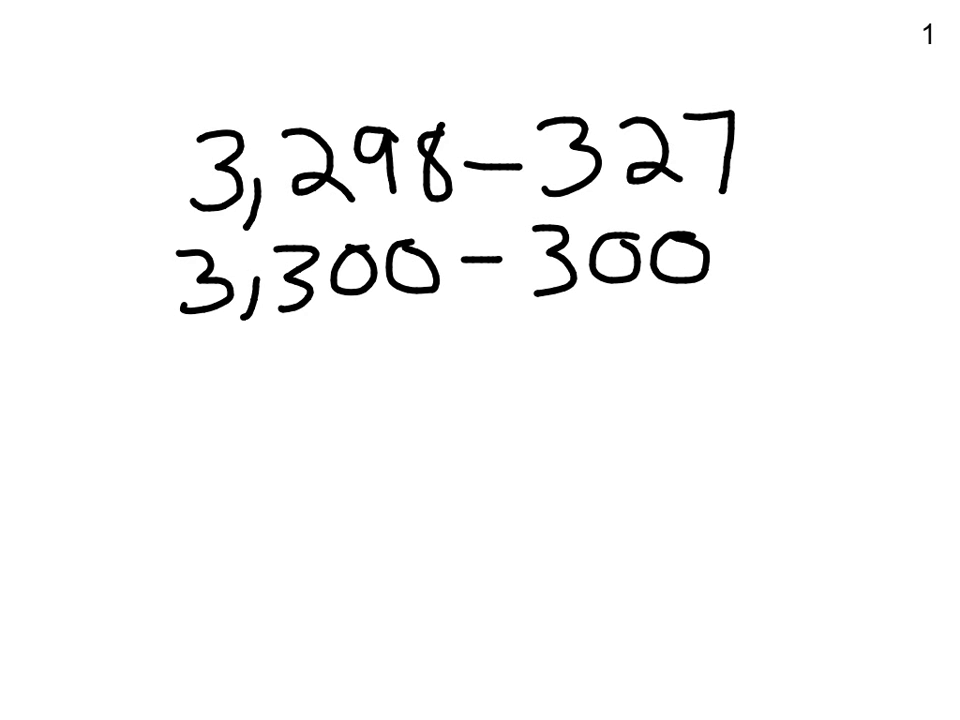
{"action": "type", "text": "3,000"}
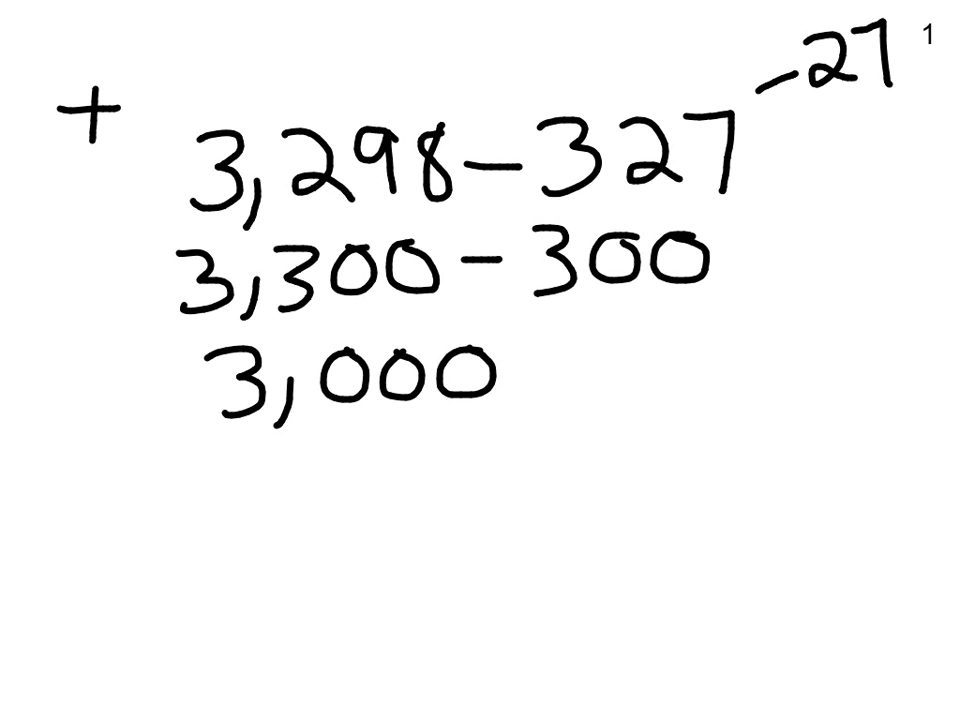
- Note the +2 adjustment beside the problem and underline 3,298
{"action": "type", "text": "2"}
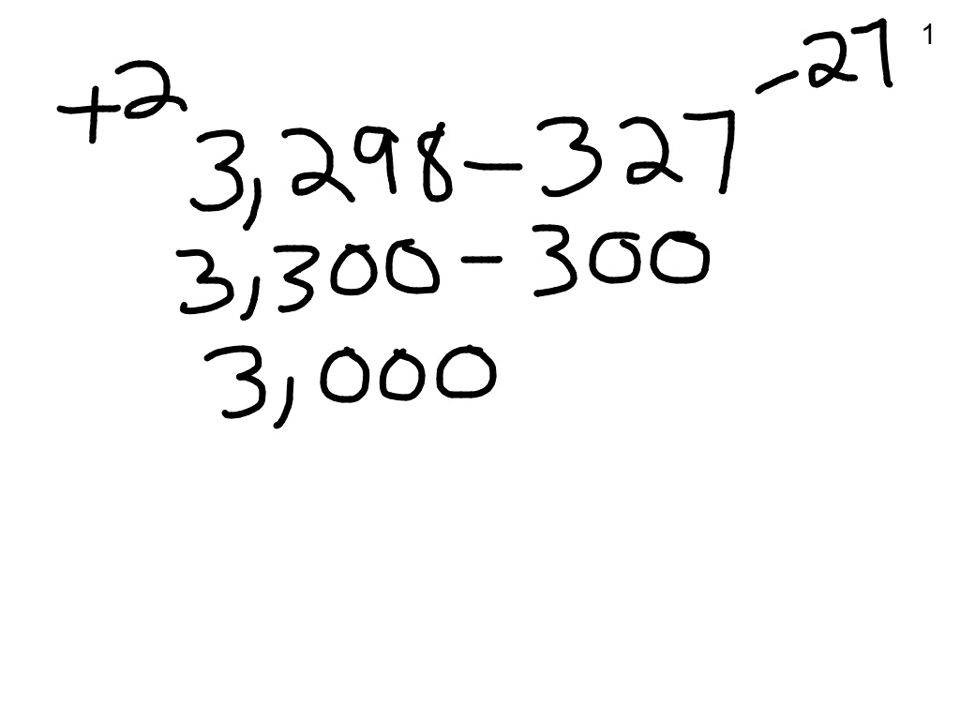
{"action": "left_click_drag", "start_coordinate": [180, 224], "coordinate": [480, 224]}
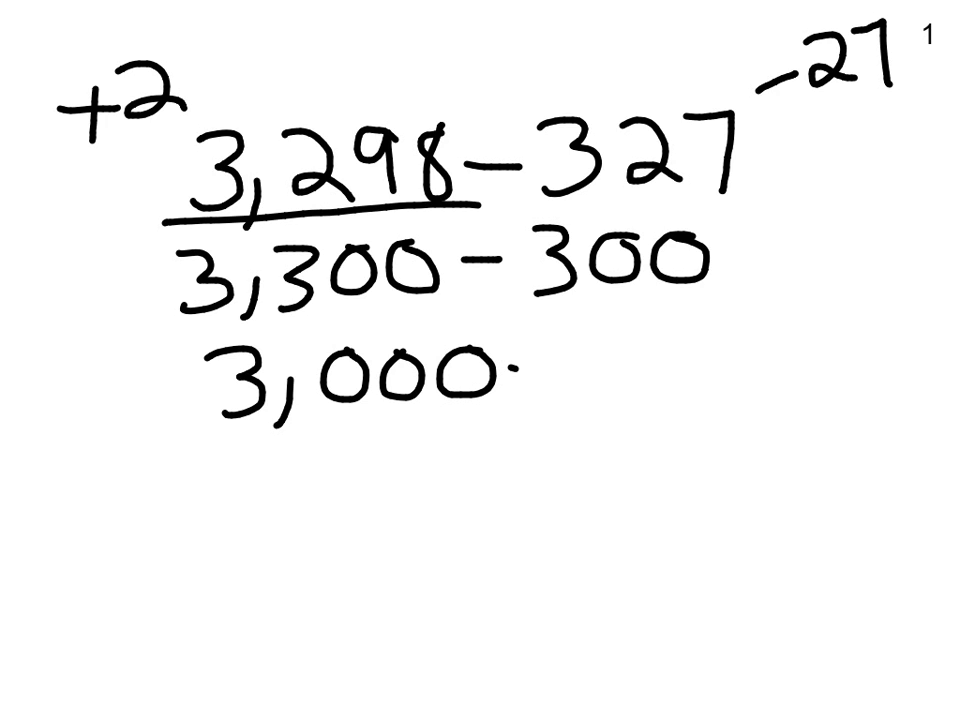
- Extend the result to 3,000 − 2 − 27 and begin the answer line with 2,
{"action": "type", "text": "−2"}
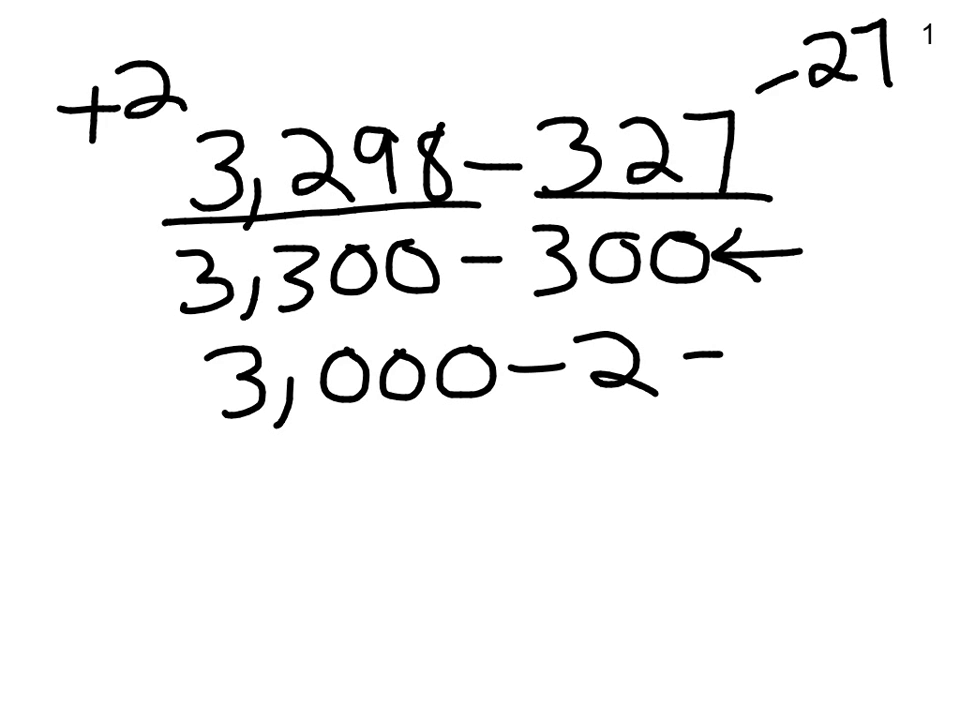
{"action": "type", "text": "27"}
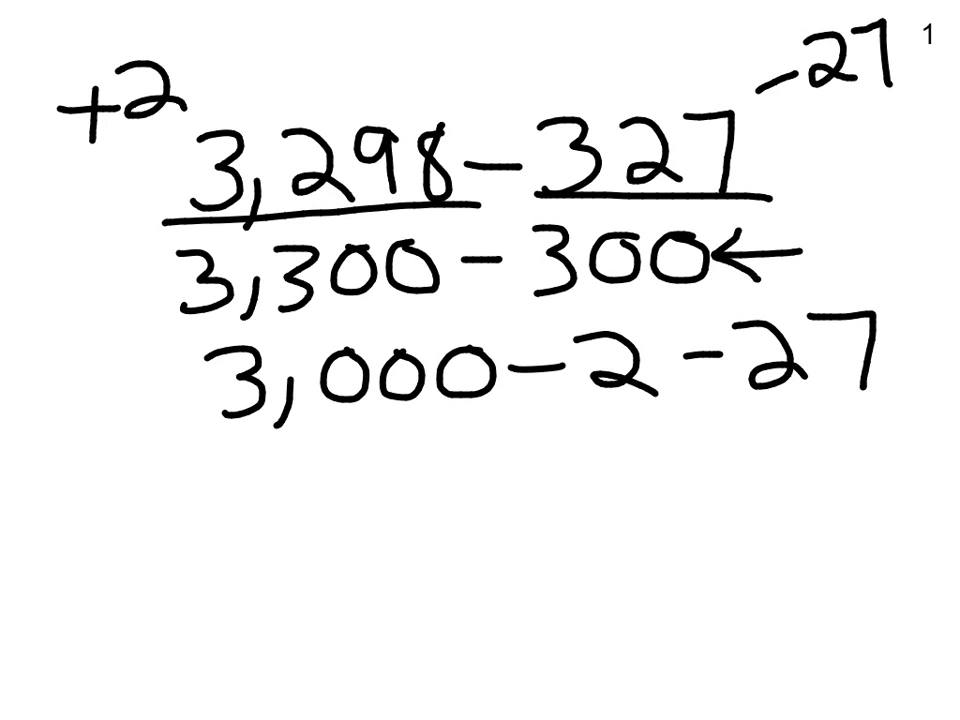
{"action": "type", "text": "2,"}
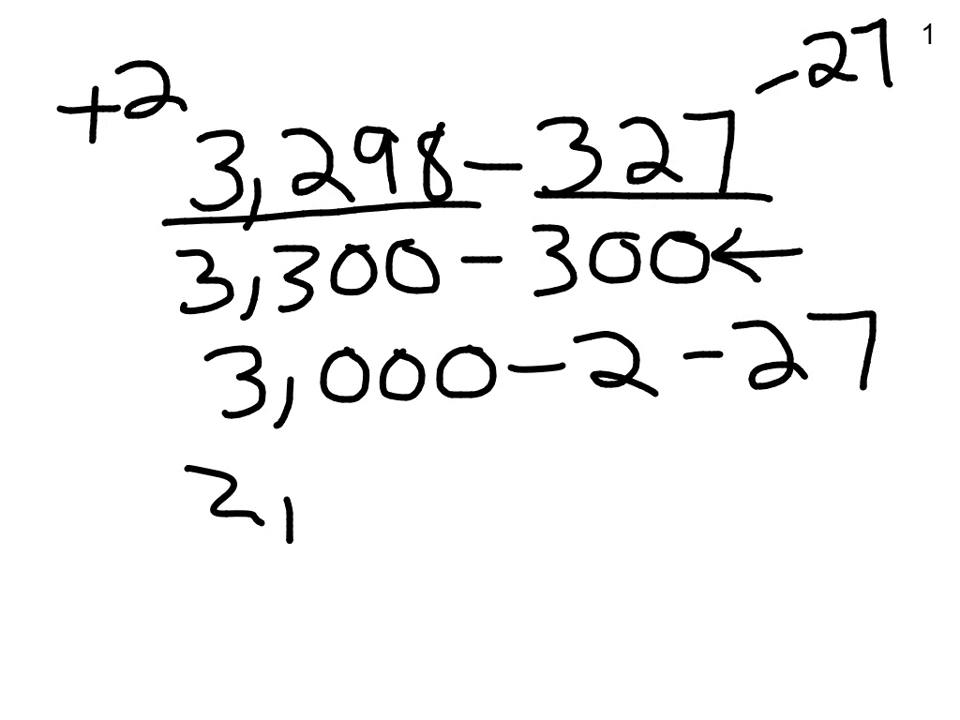
- Complete the final line as 2,980 − 9 = 297
{"action": "type", "text": "98"}
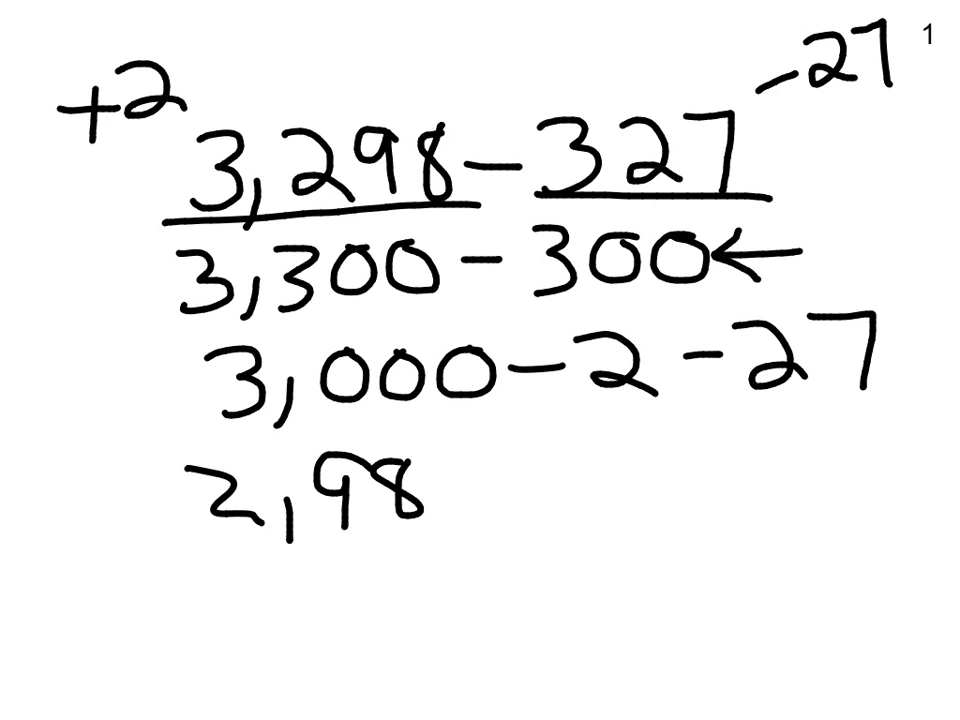
{"action": "type", "text": "0-"}
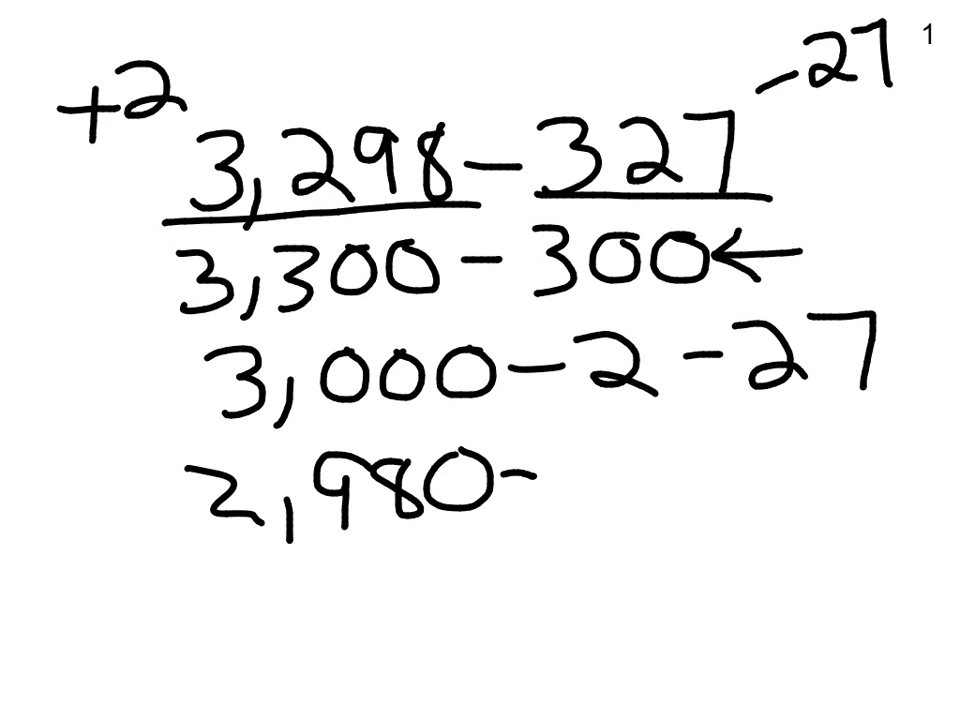
{"action": "type", "text": "9="}
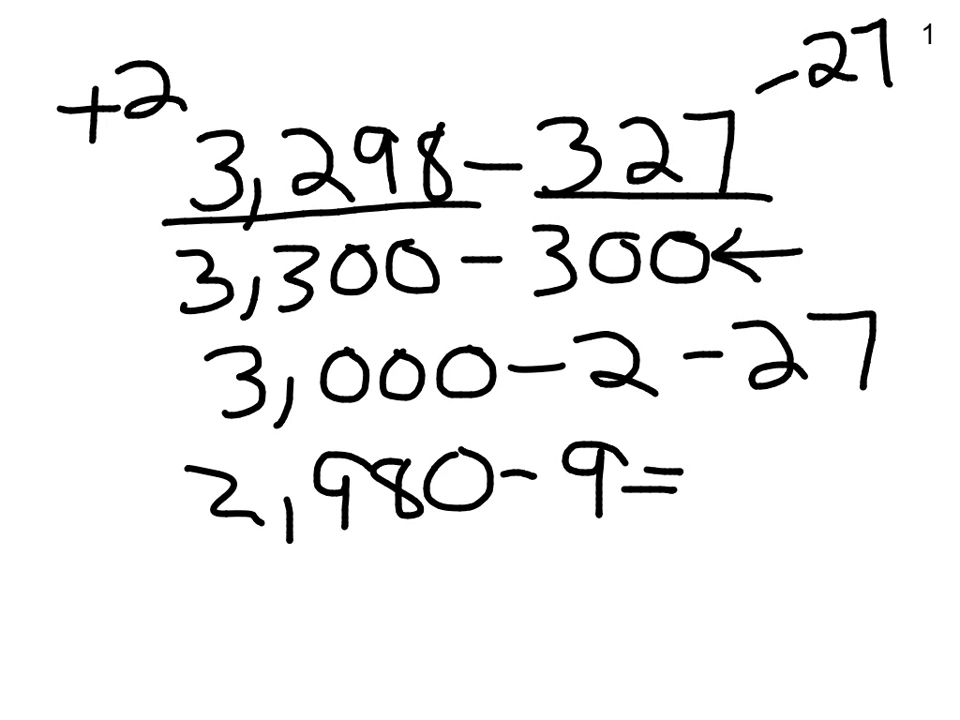
{"action": "type", "text": "2"}
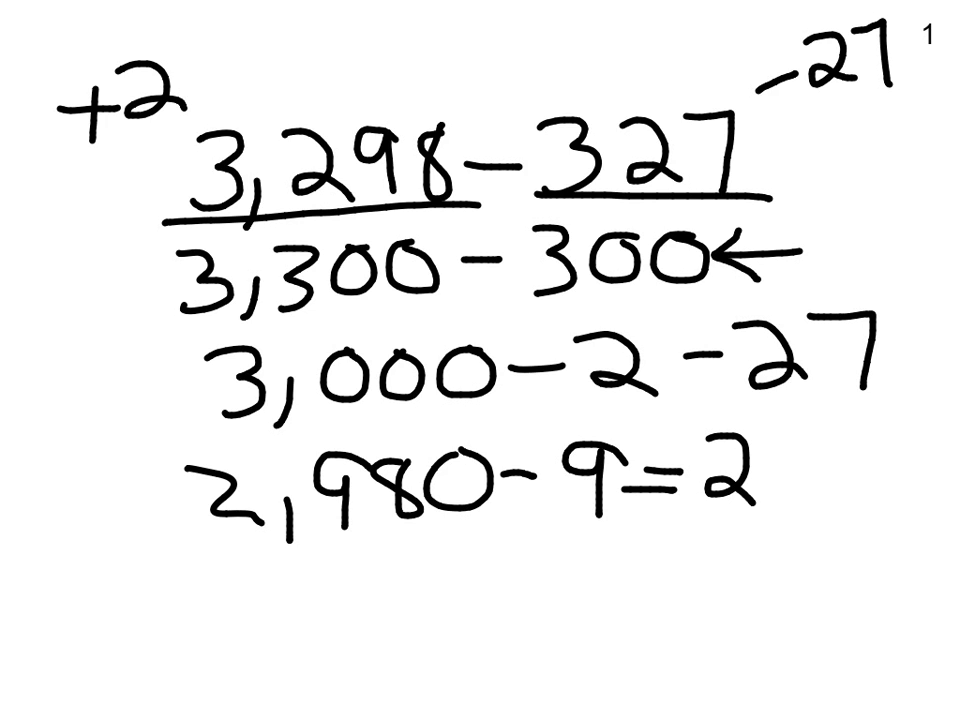
{"action": "type", "text": "97"}
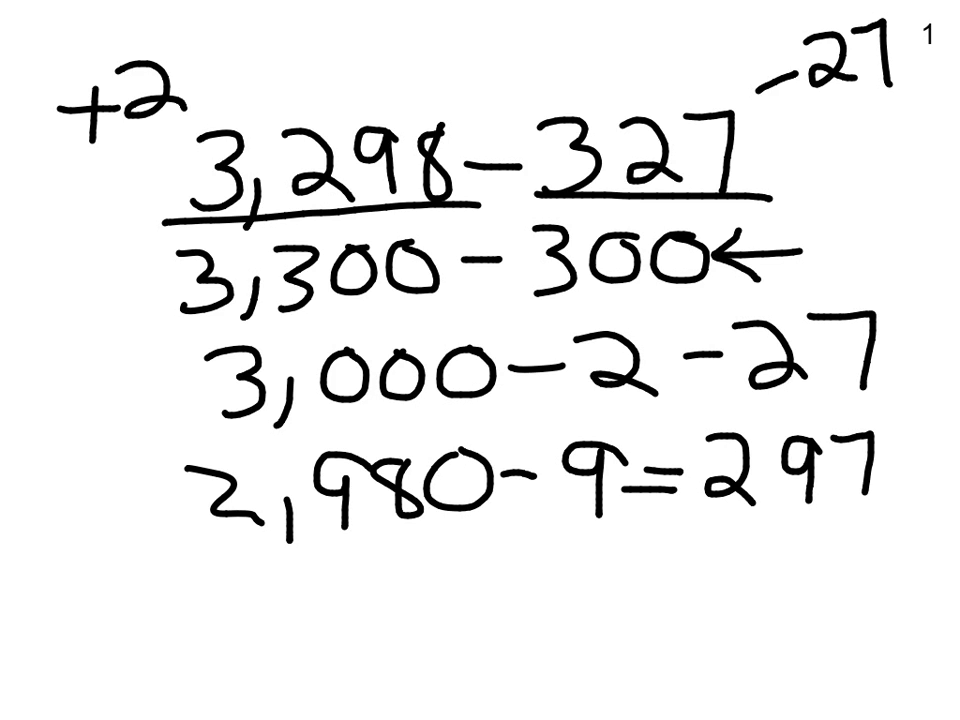